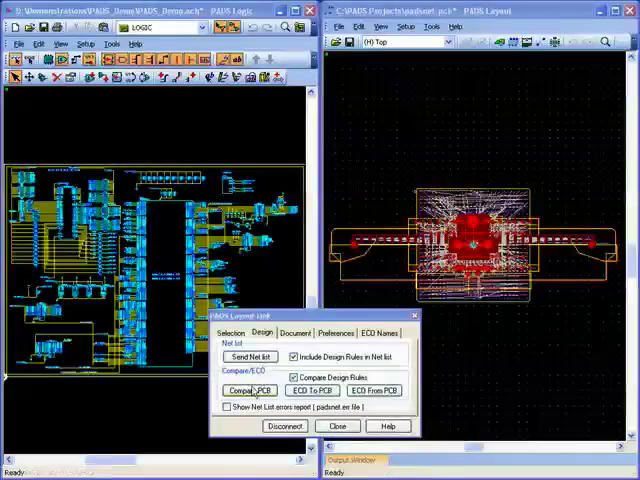
Send the schematic netlist to the empty board through the PADS Layout link and DxDesigner forward annotation
left_click(246, 390)
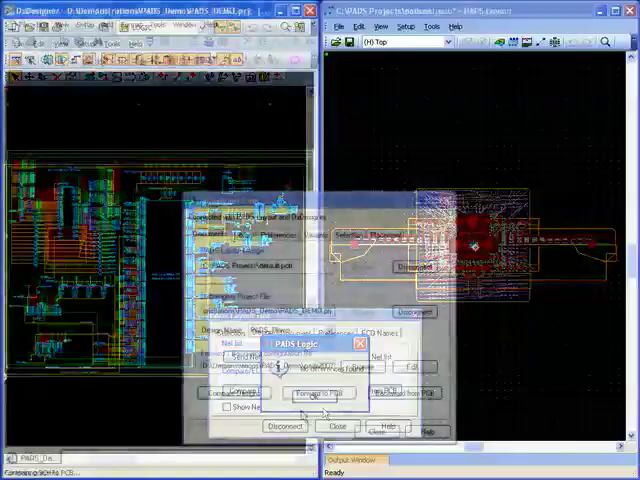
left_click(318, 392)
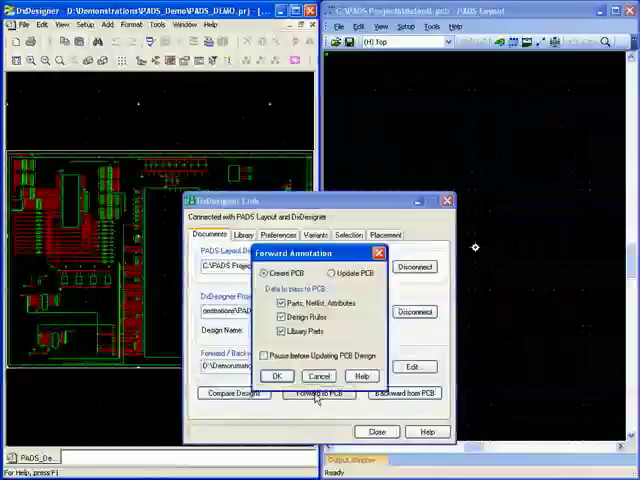
left_click(278, 376)
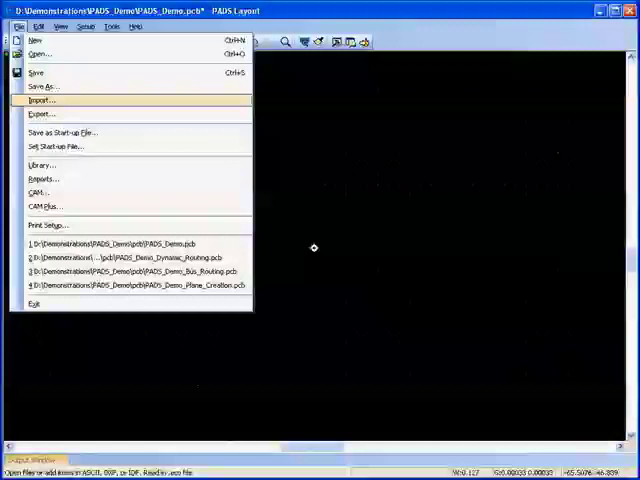
Import a file, confirm the Compare/ECO options and accept DXF import with all layers and items
left_click(40, 100)
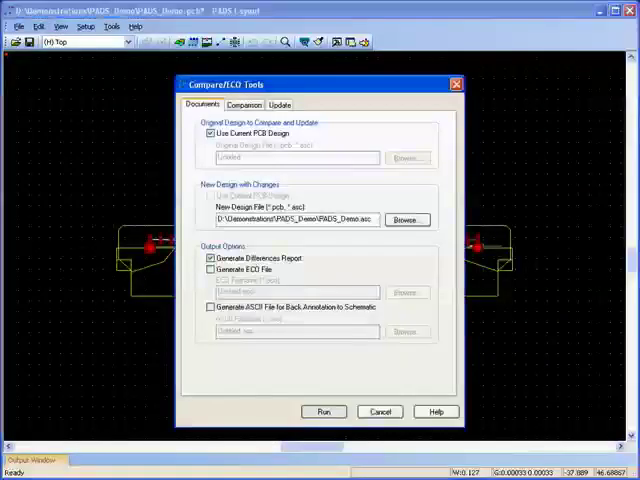
left_click(324, 412)
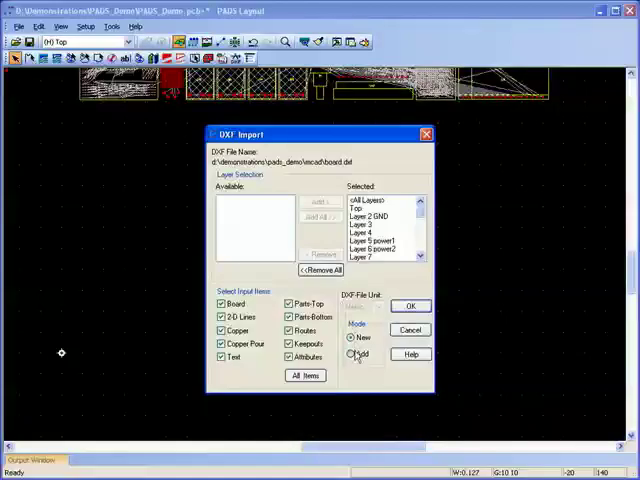
left_click(408, 304)
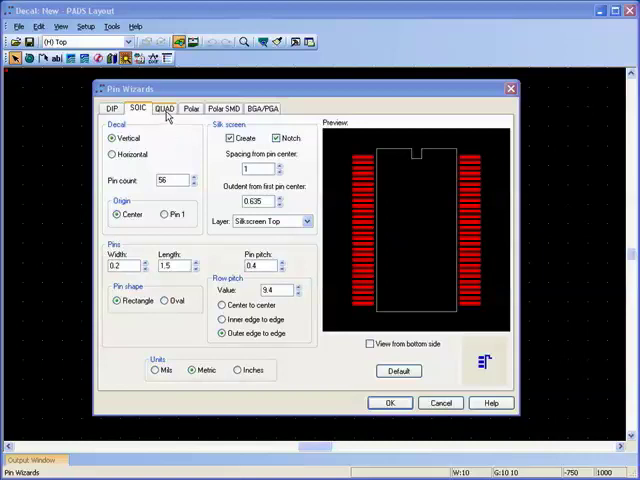
Generate QUAD and BGA decals in the wizard, confirm pad stacks and place terminals in a polar pattern
left_click(174, 108)
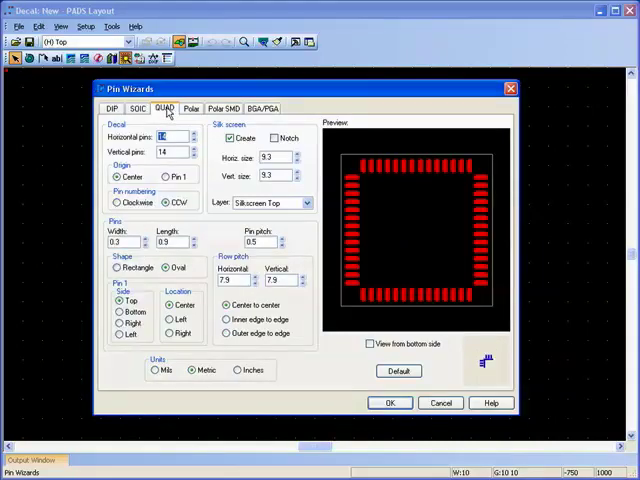
left_click(260, 108)
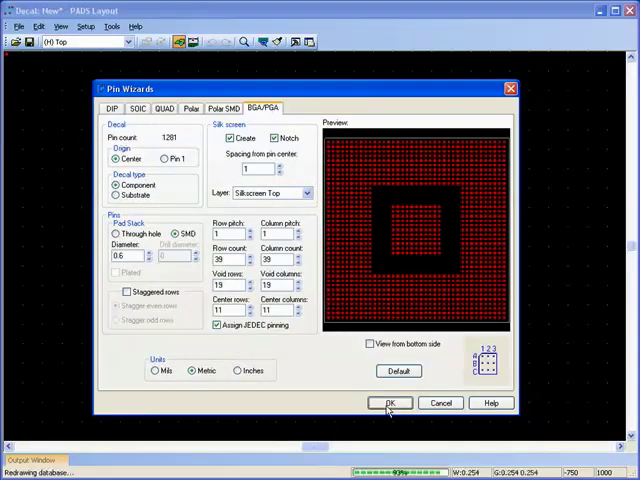
left_click(390, 404)
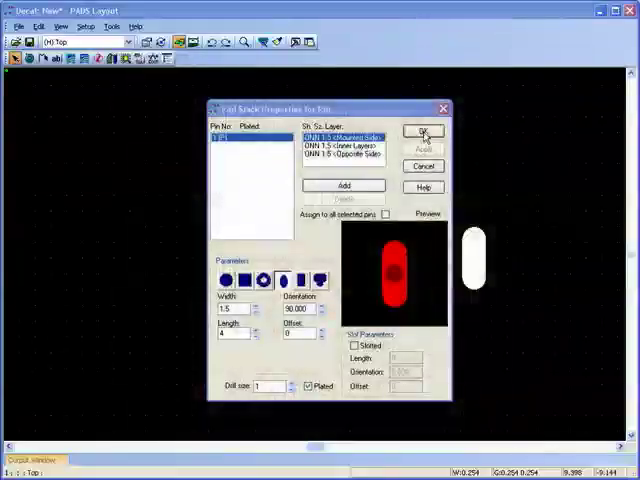
left_click(420, 132)
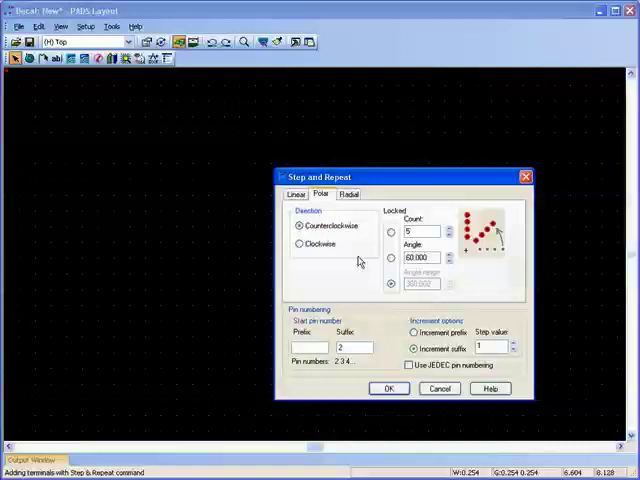
left_click(380, 388)
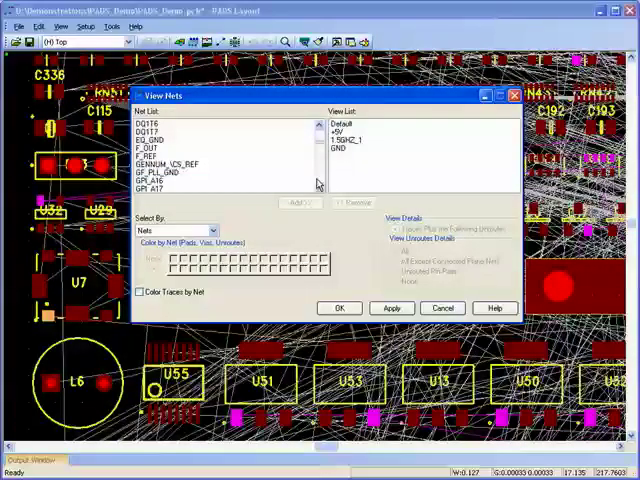
Add the chosen net to the view list and give it a palette colour
left_click(338, 150)
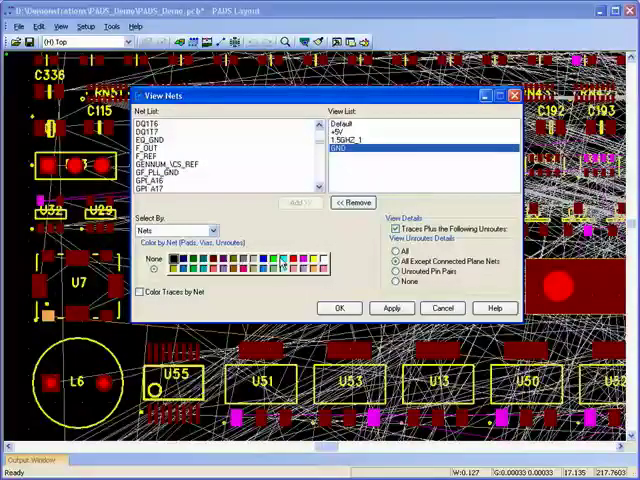
left_click(392, 308)
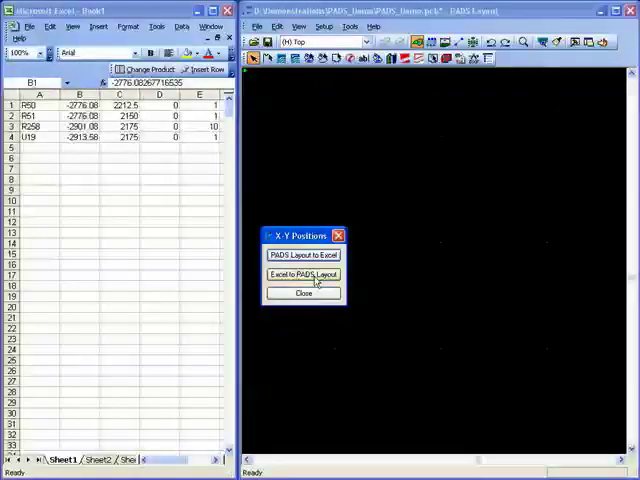
Apply the Excel X-Y position coordinates to the board parts
left_click(304, 276)
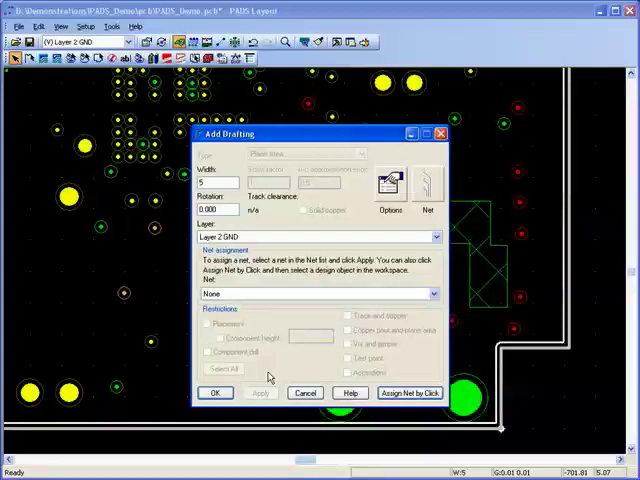
Create the plane area on Layer 2 GND, confirm its flood and hatch options and view the ground pin's thermal
left_click(304, 392)
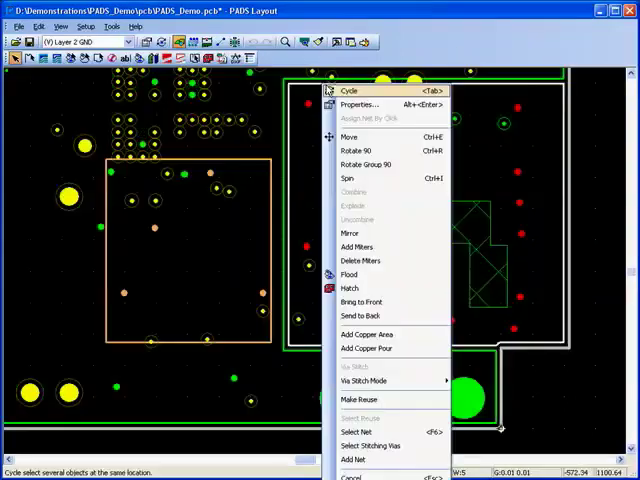
left_click(360, 104)
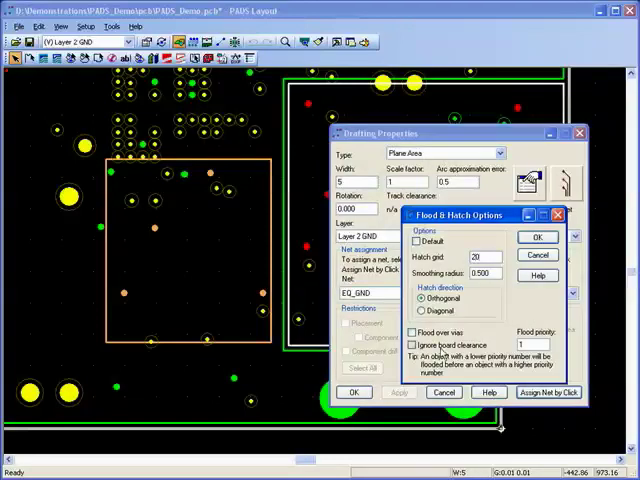
left_click(538, 236)
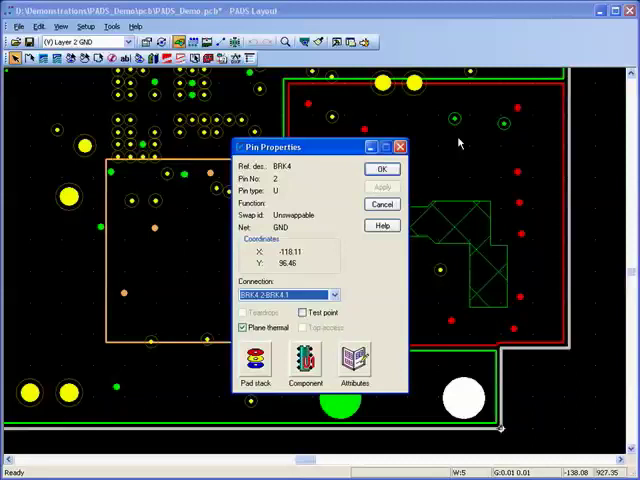
left_click(252, 360)
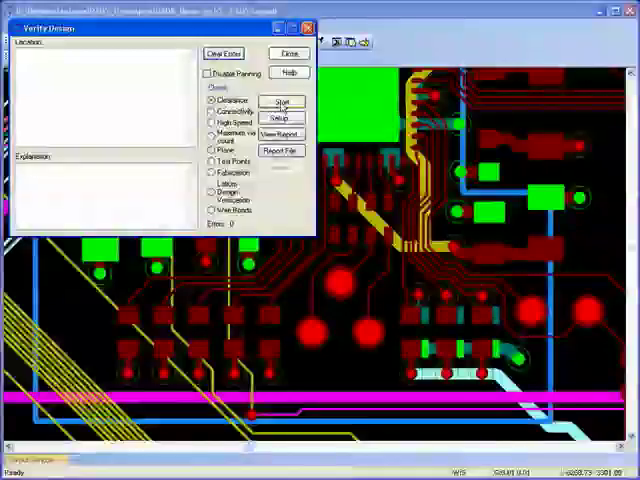
Run the clearance check, jump to the first error and select the Top layer for the CAM document
left_click(282, 100)
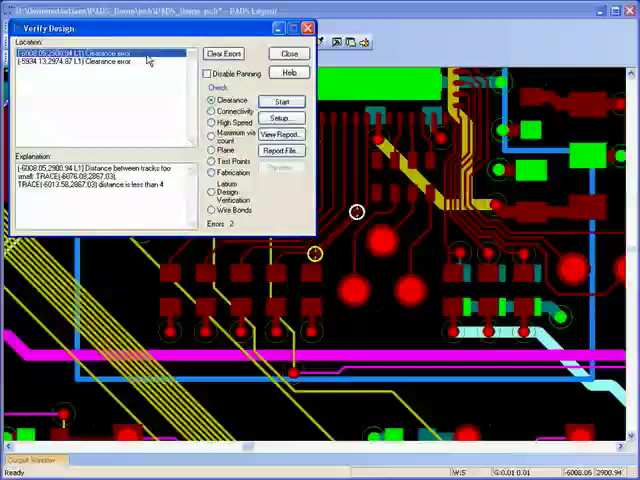
left_click(76, 64)
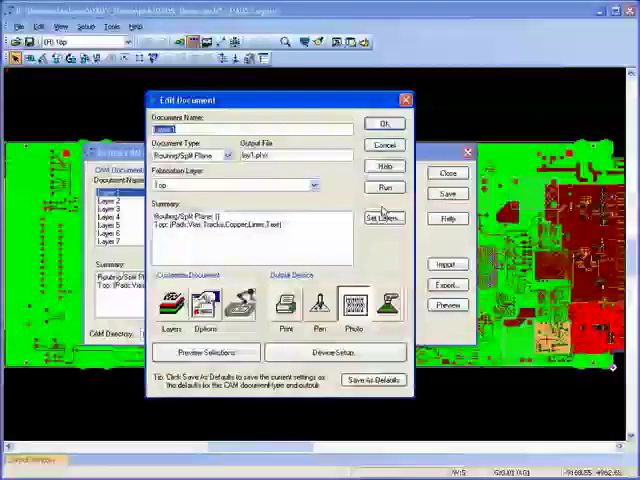
left_click(376, 216)
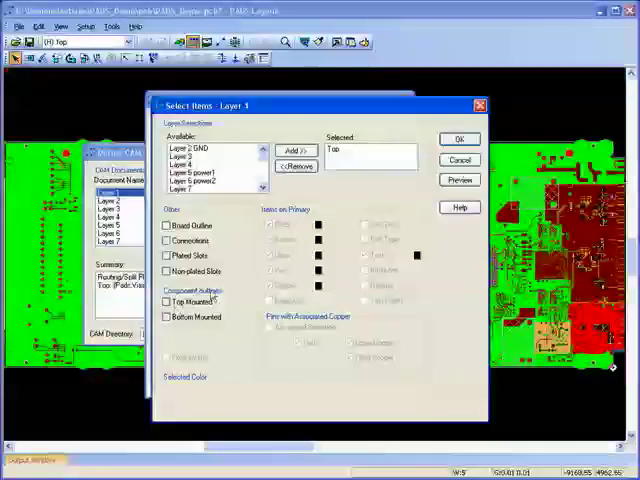